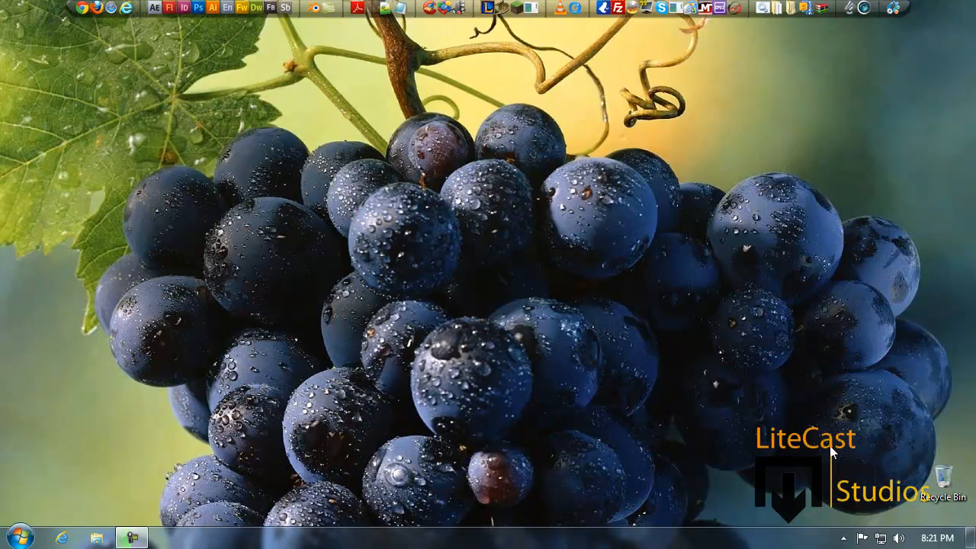
mouse_move(827, 446)
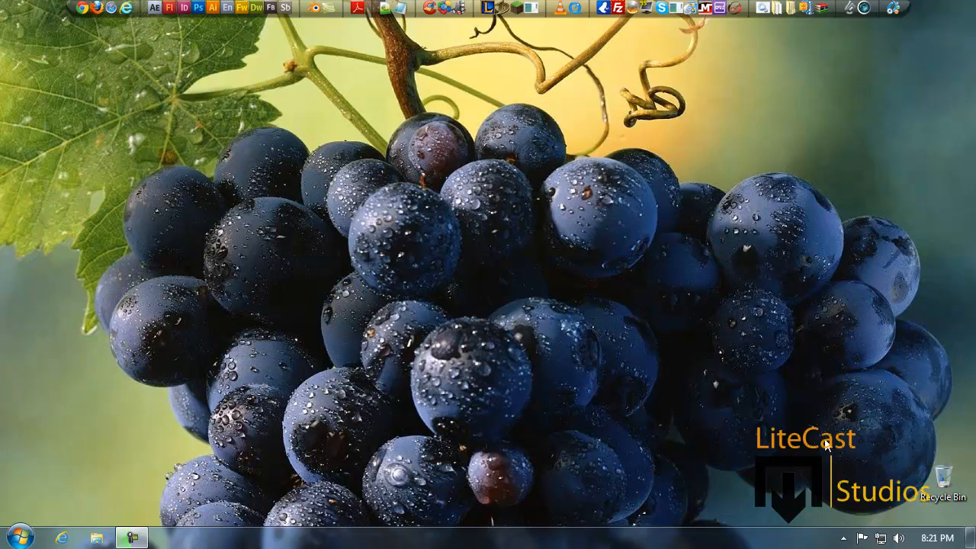
mouse_move(665, 429)
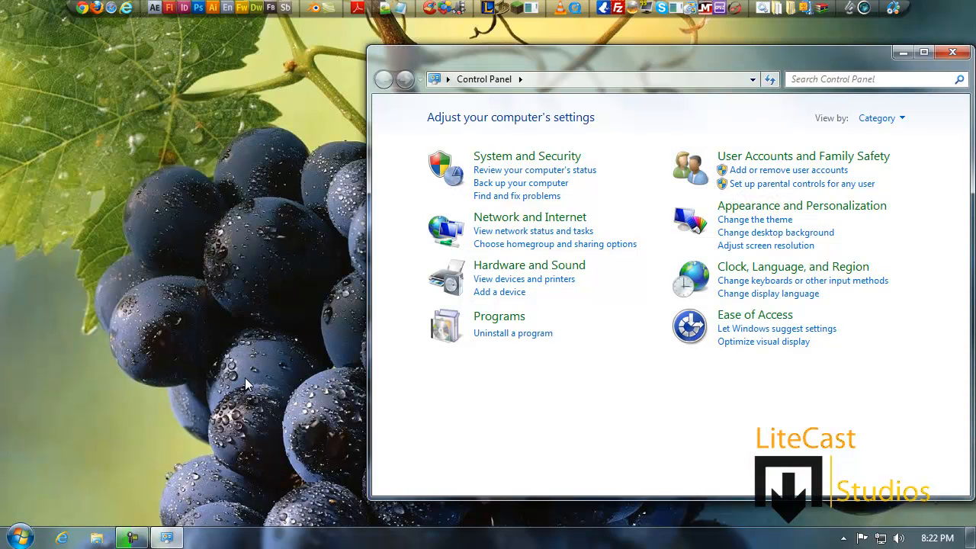
mouse_move(503, 156)
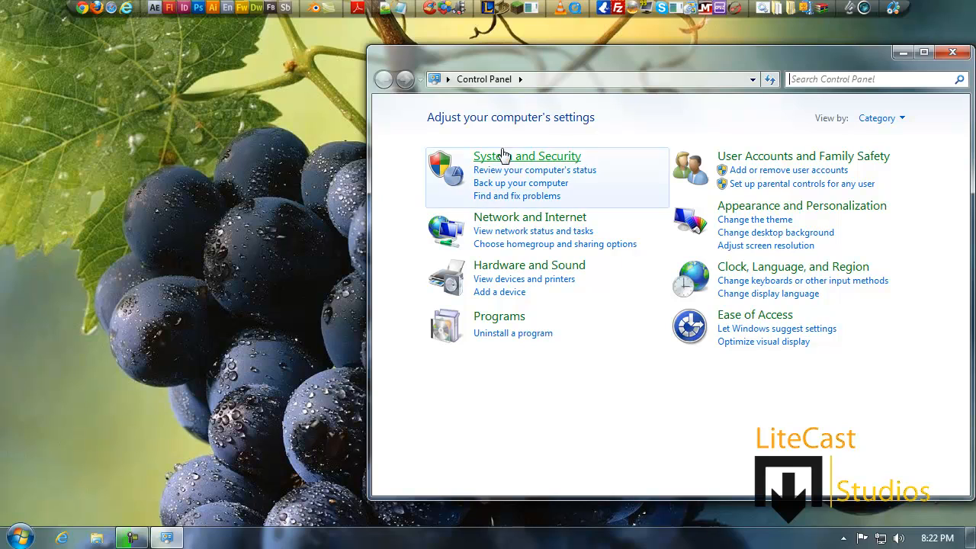
Go through System and Security to the Windows Firewall page.
left_click(527, 155)
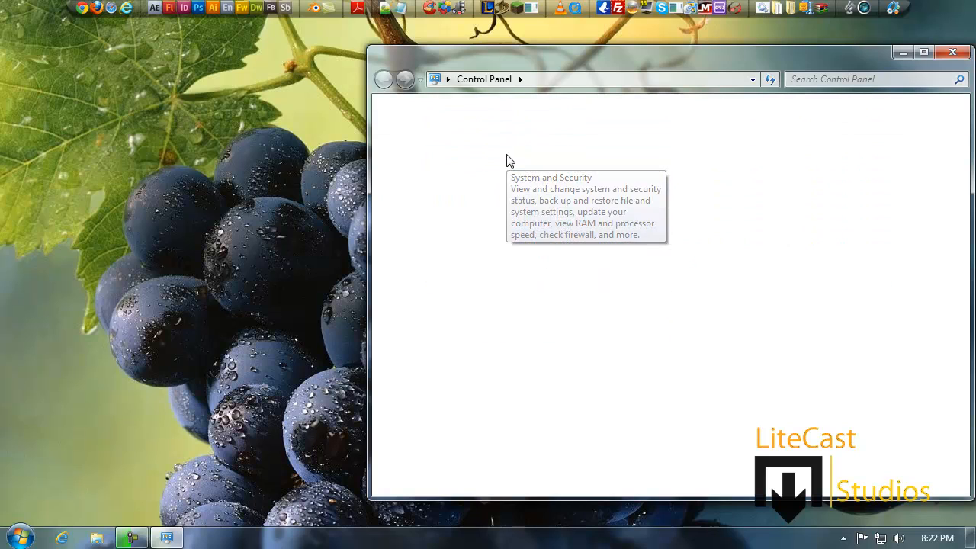
left_click(550, 177)
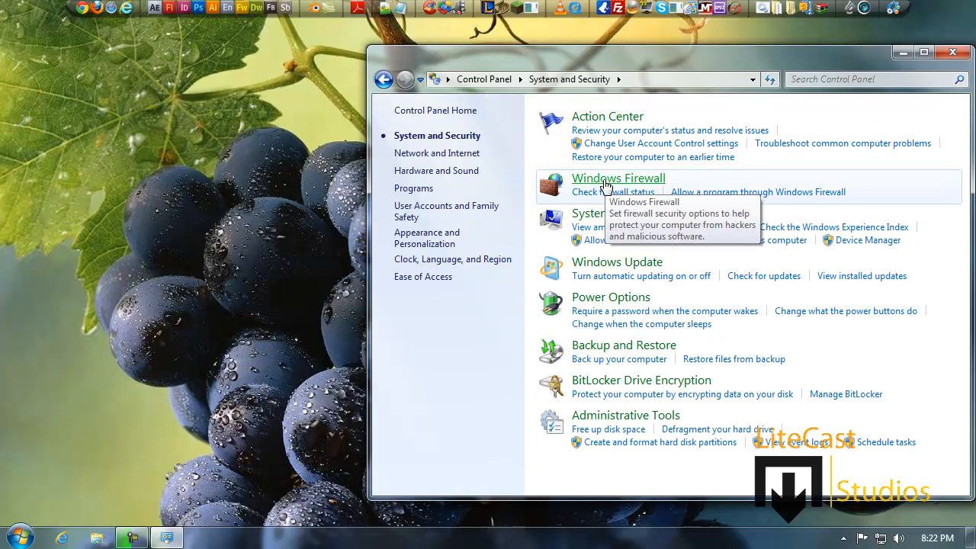
mouse_move(690, 198)
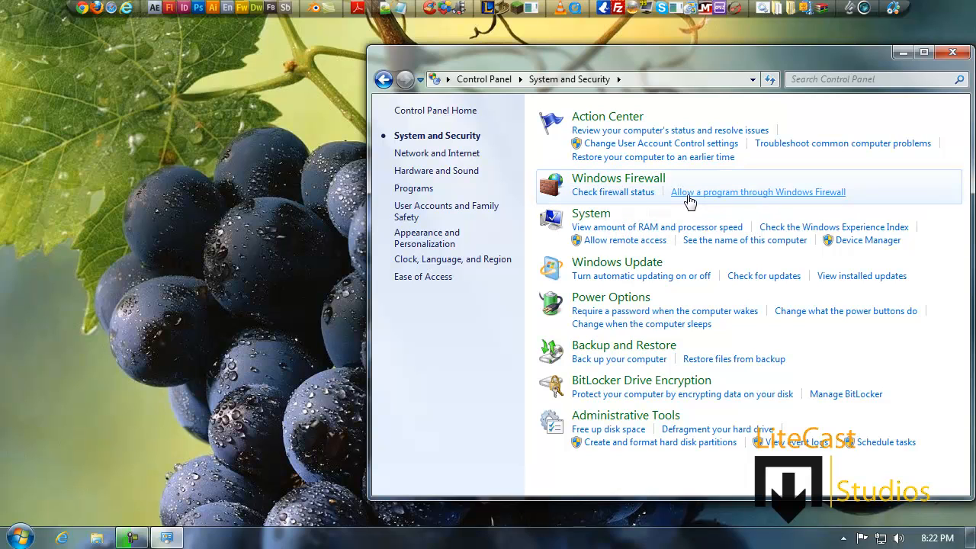
mouse_move(618, 178)
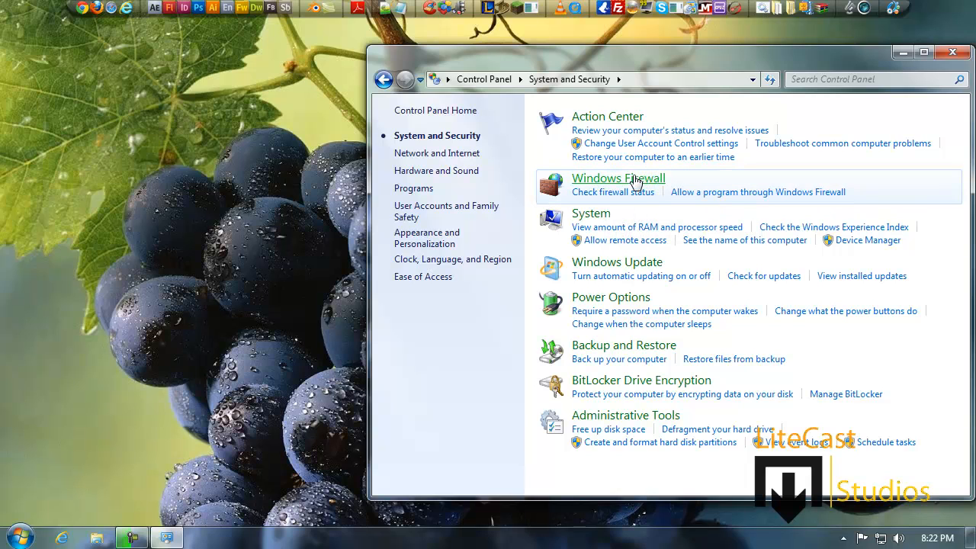
left_click(617, 178)
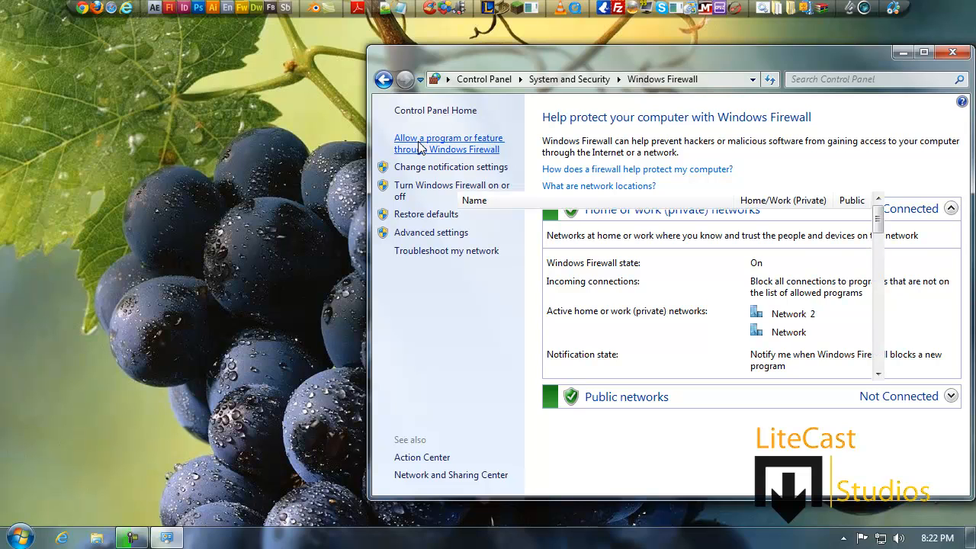
Show the programs allowed through Windows Firewall and scroll down through the existing entries.
left_click(448, 144)
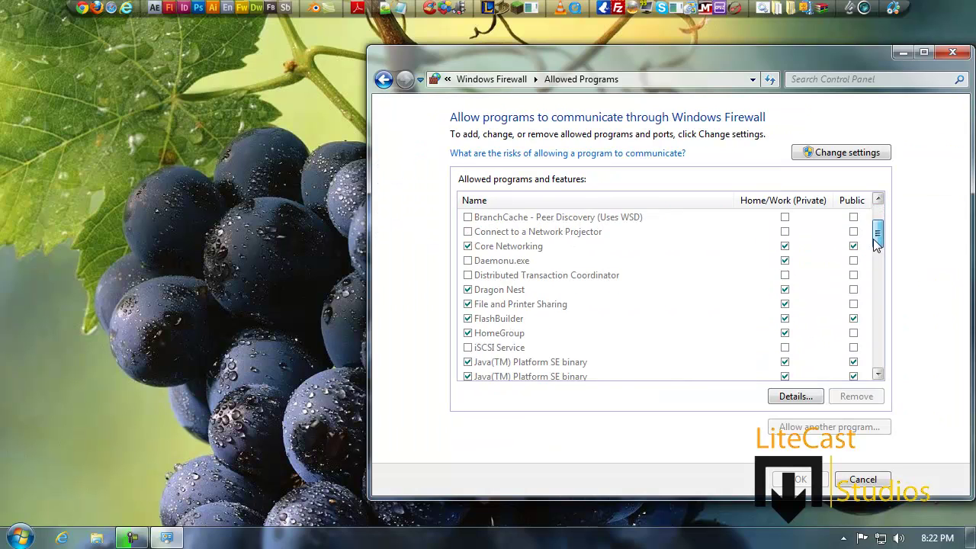
scroll("down", 3)
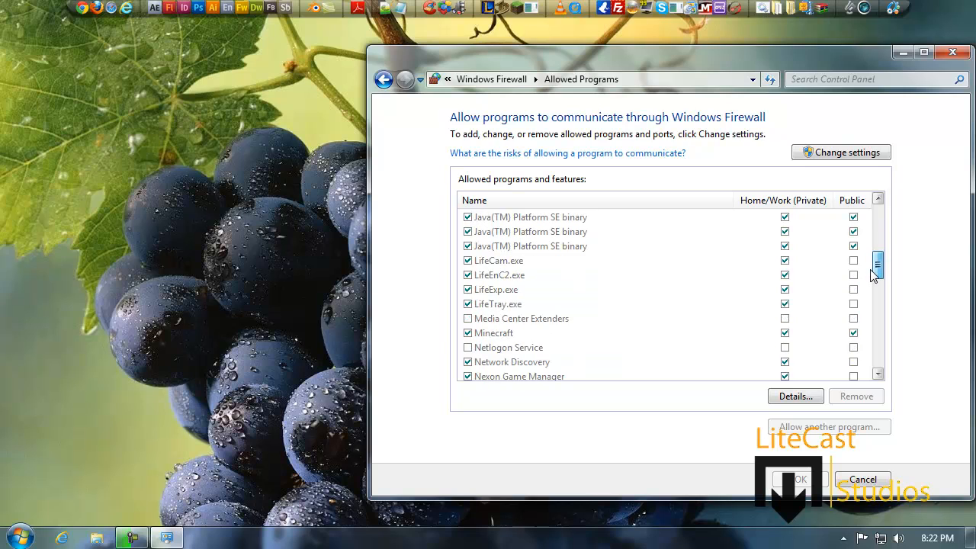
scroll("down", 3)
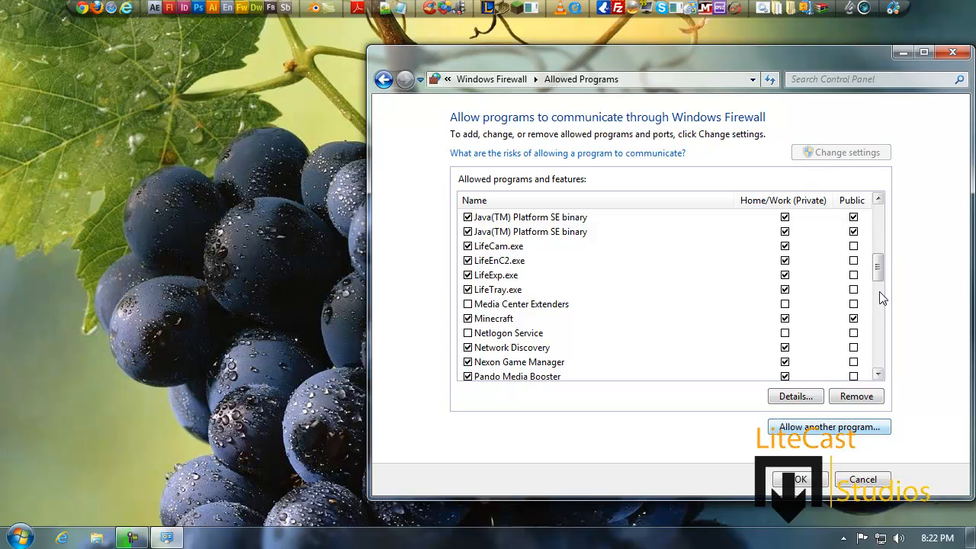
scroll("down", 3)
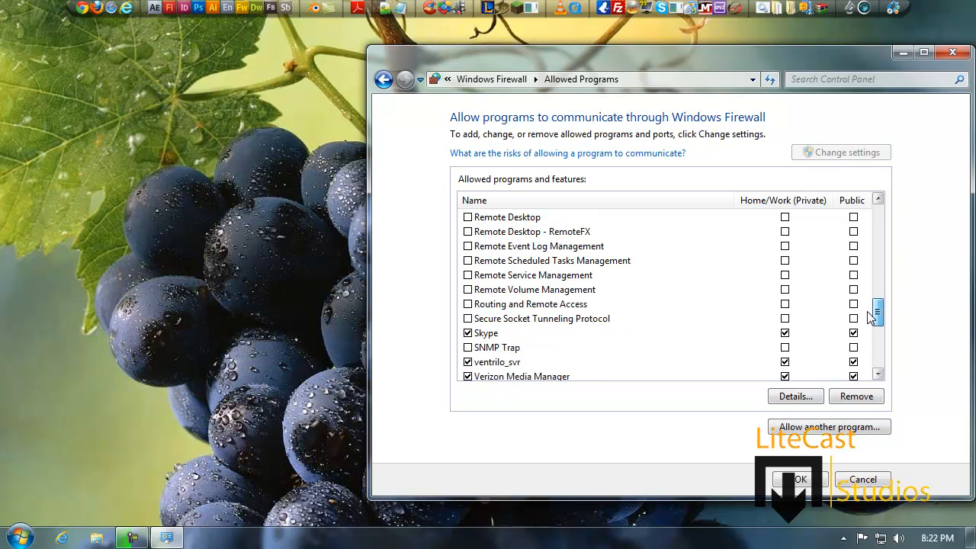
scroll("down", 3)
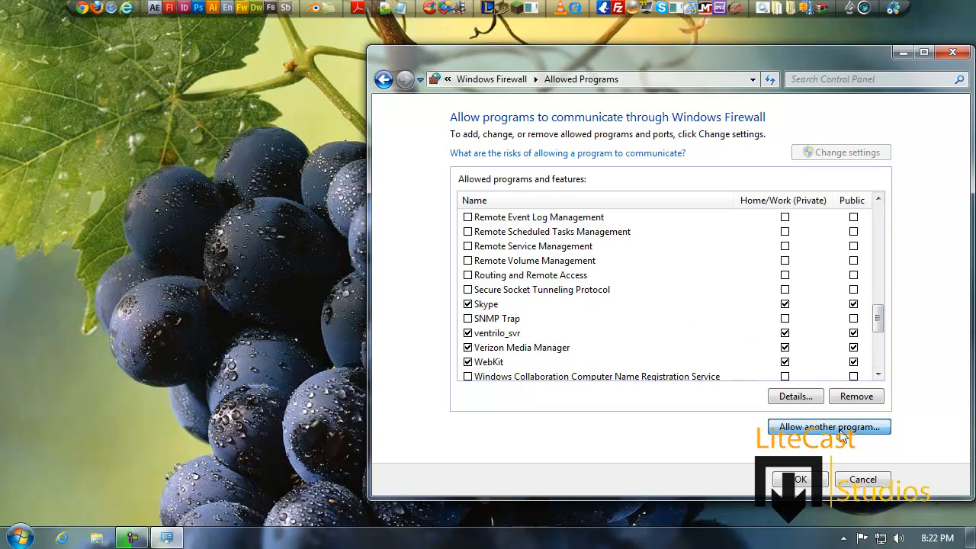
mouse_move(839, 426)
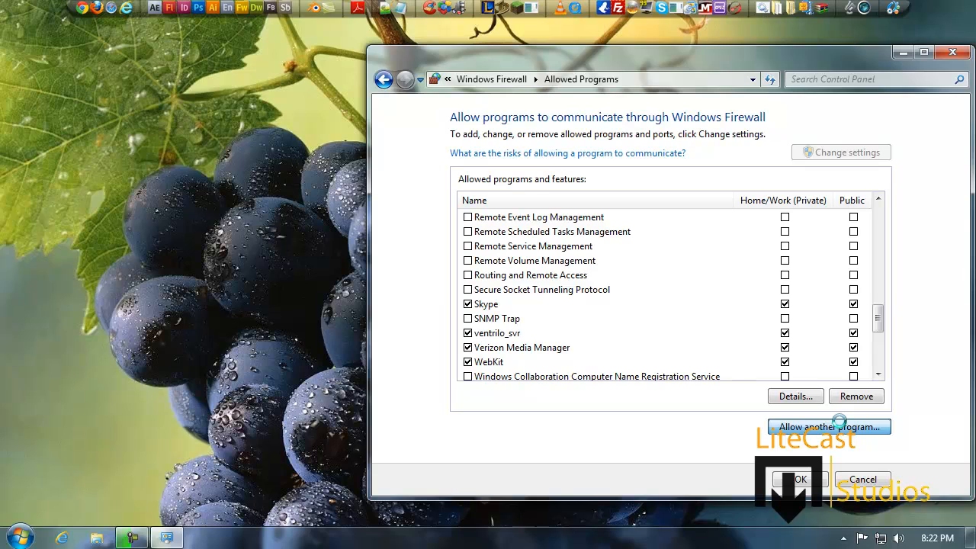
Open the Add a Program dialog and select Adobe After Effects CS4.
left_click(827, 426)
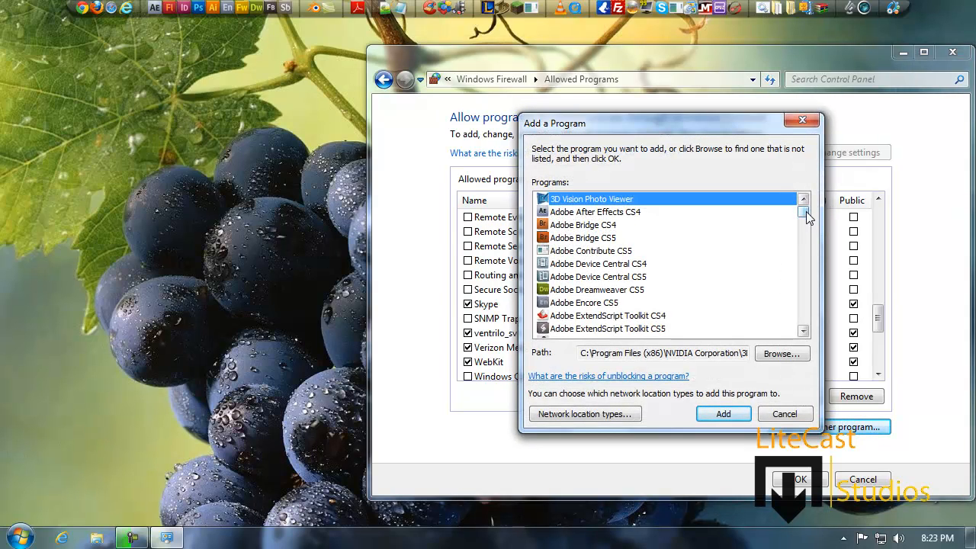
left_click(594, 212)
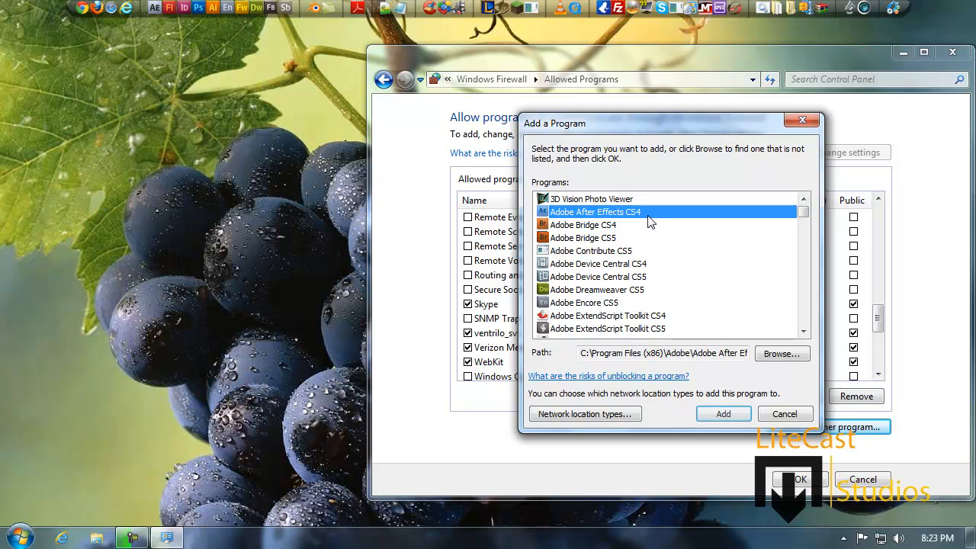
mouse_move(665, 280)
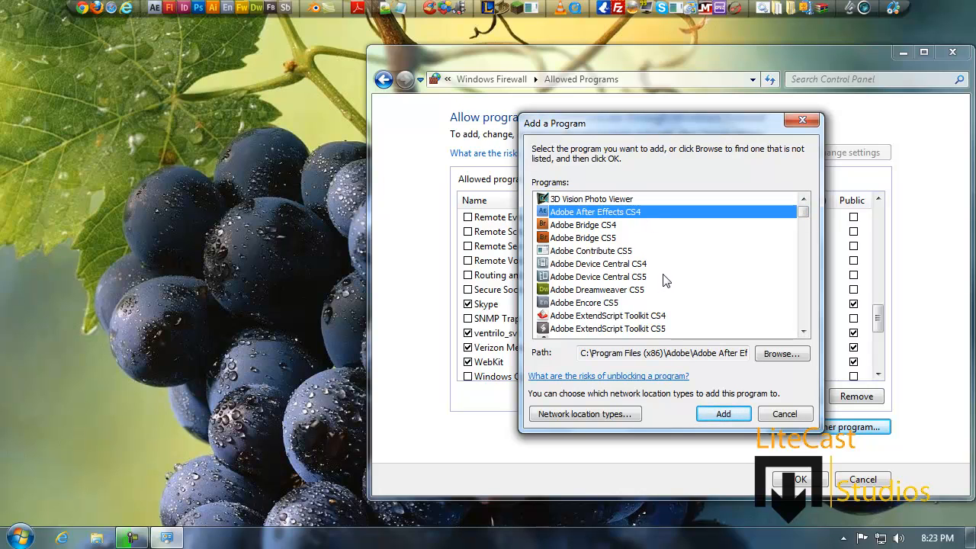
mouse_move(642, 301)
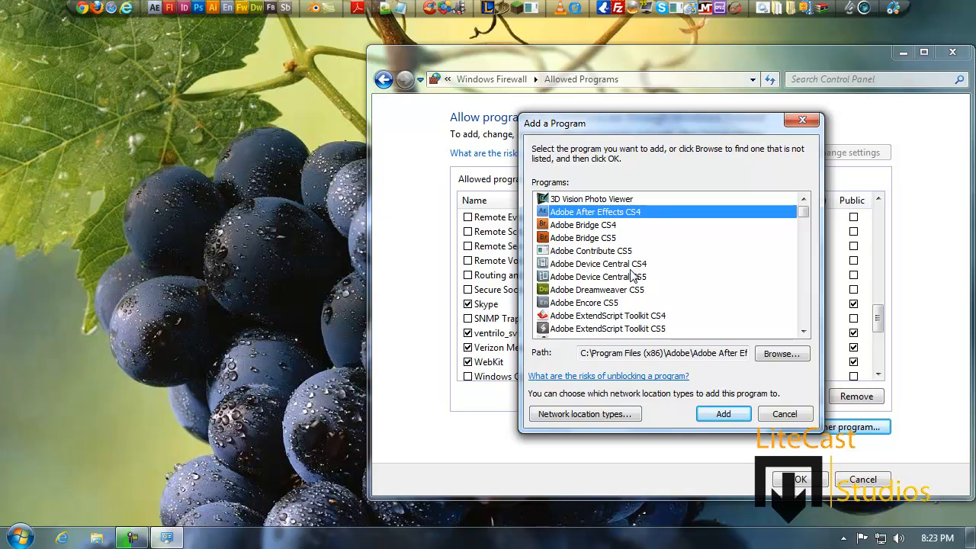
mouse_move(629, 278)
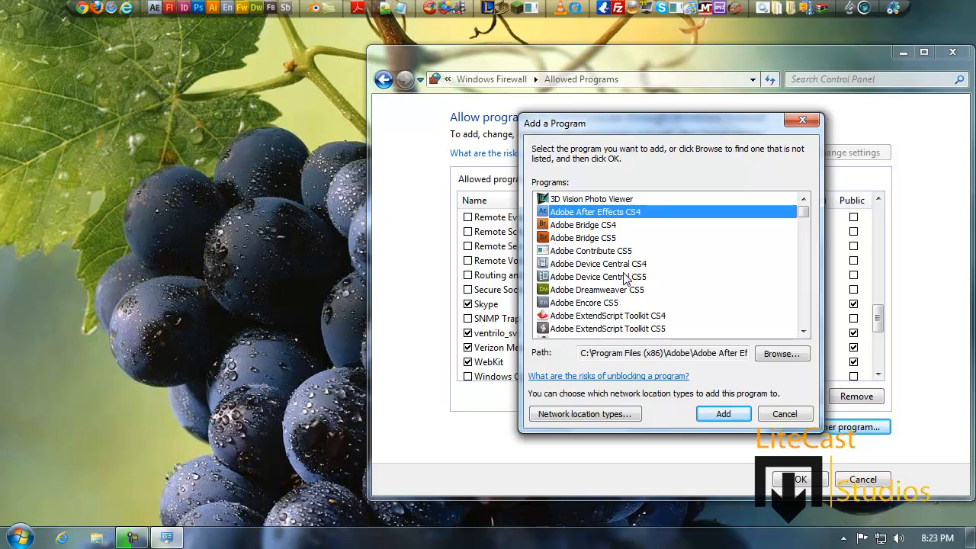
mouse_move(648, 126)
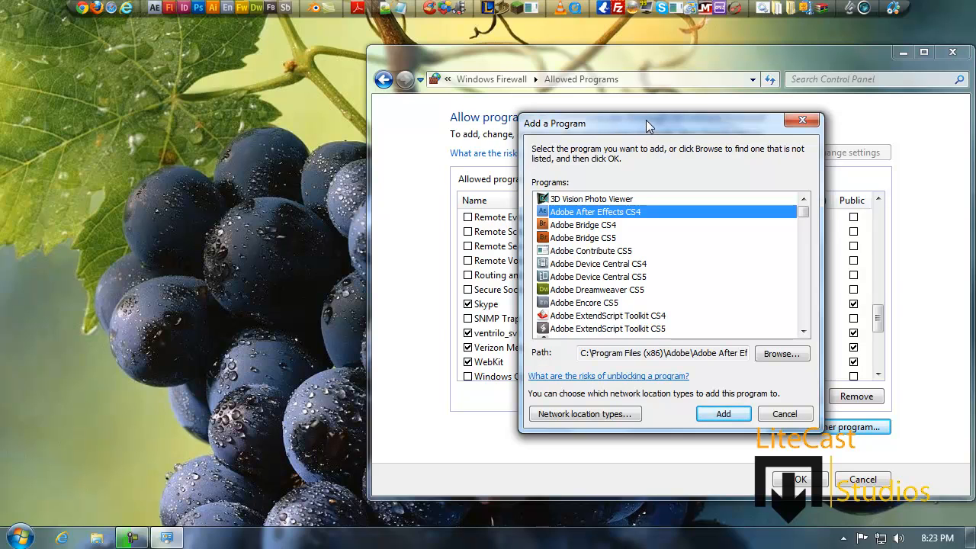
mouse_move(782, 353)
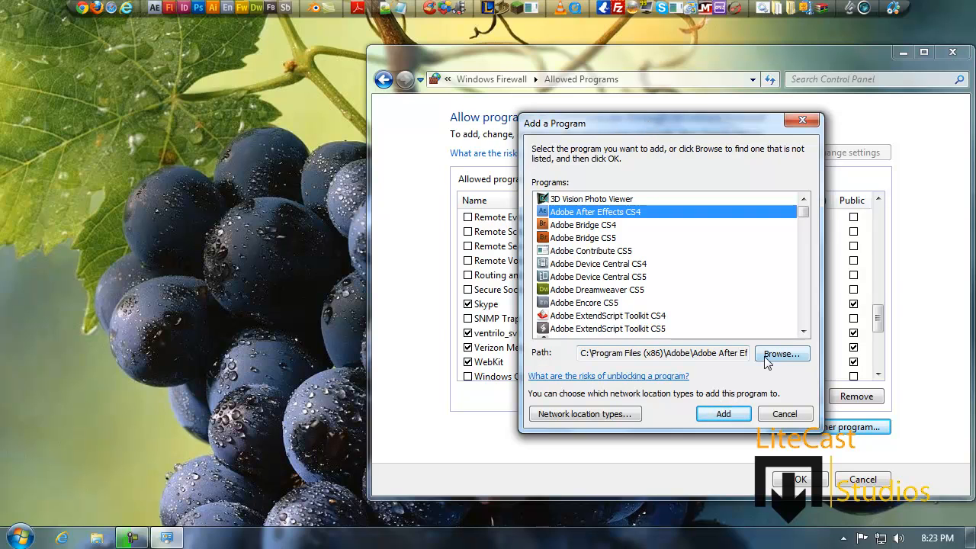
Browse the Program Files and Program Files (x86) folders on Local Disk (C:).
left_click(781, 353)
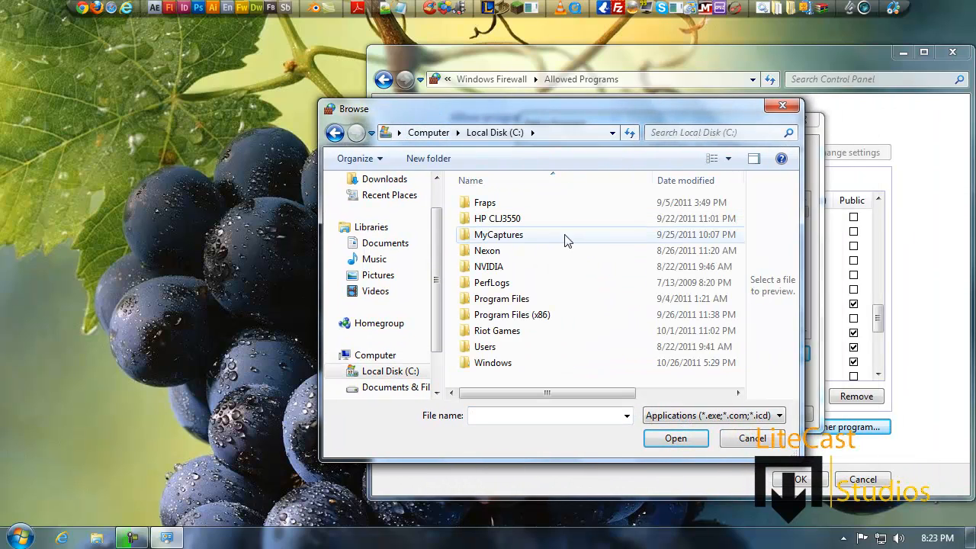
double_click(501, 298)
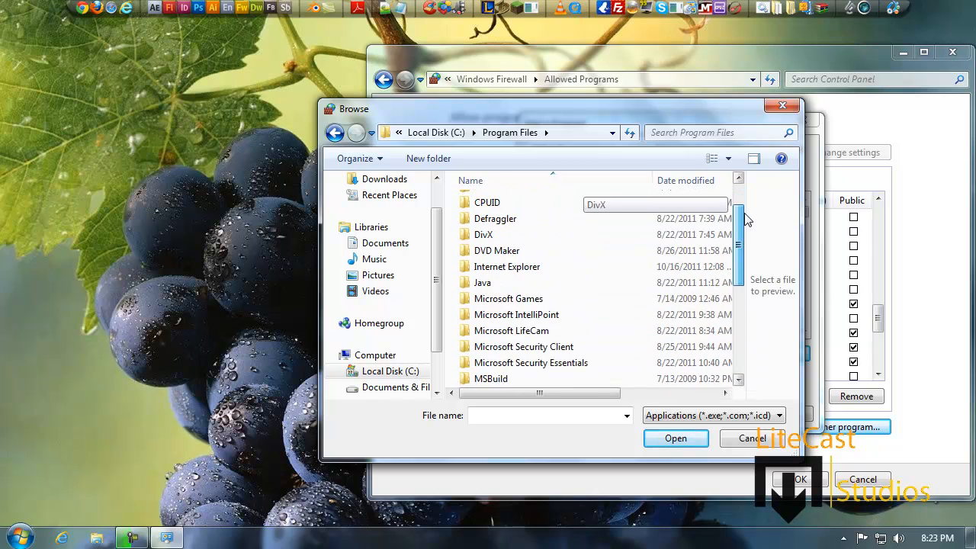
left_click(335, 132)
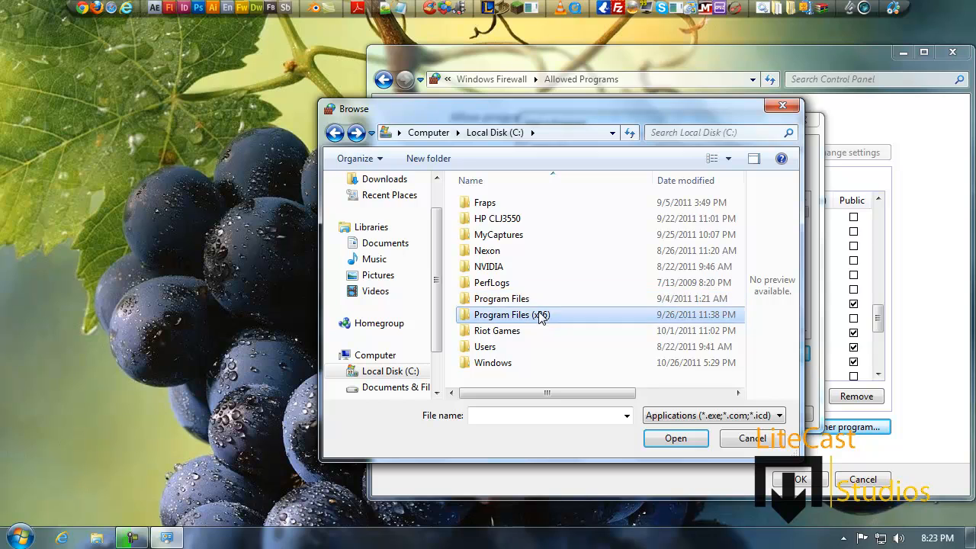
double_click(510, 314)
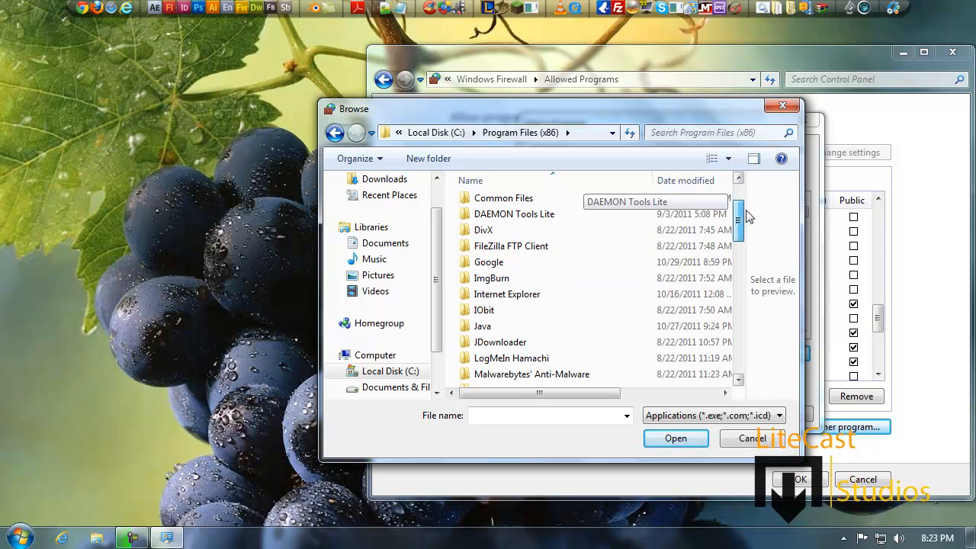
scroll("up", 3)
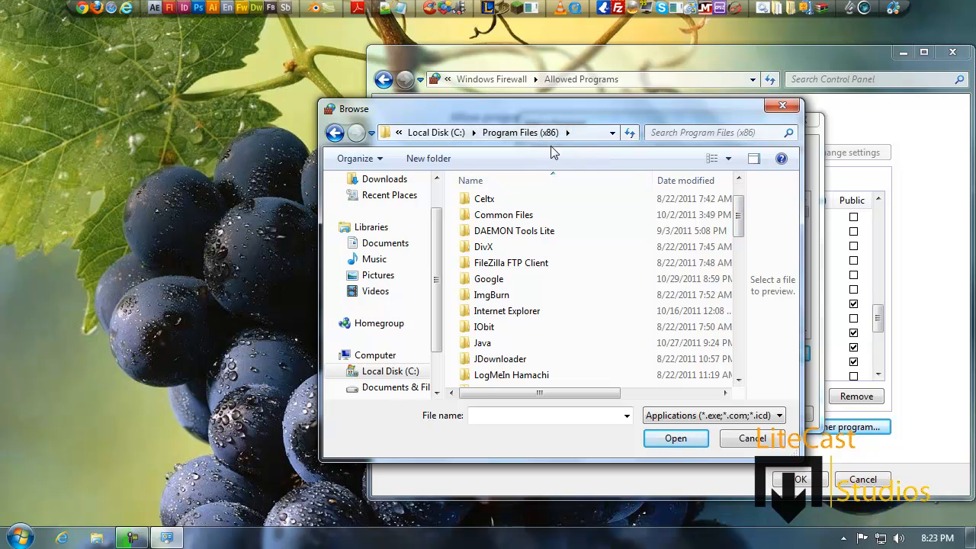
scroll("up", 3)
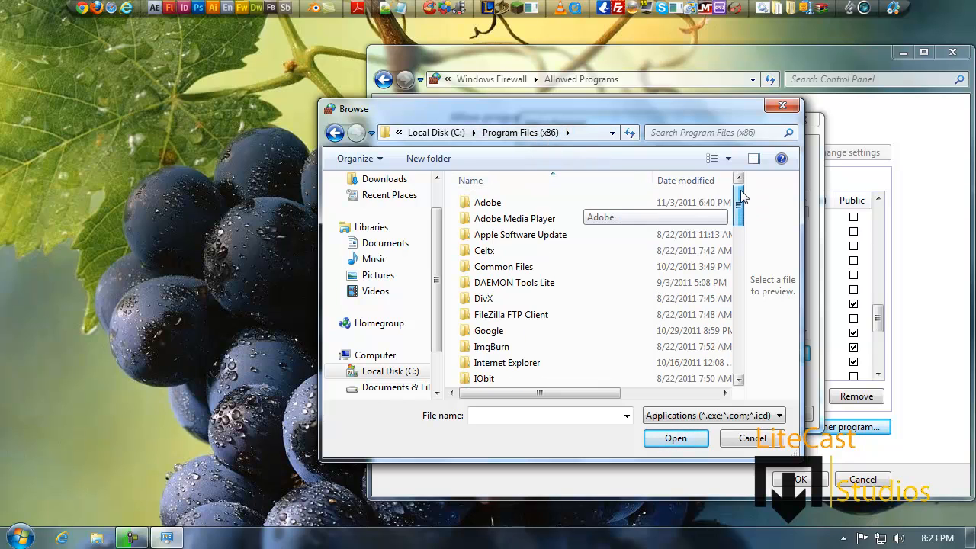
scroll("down", 3)
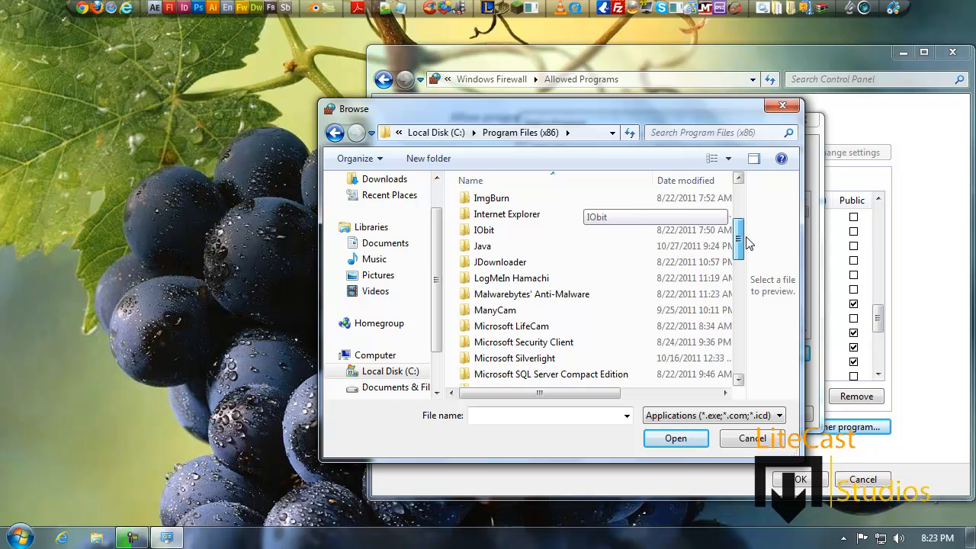
scroll("down", 3)
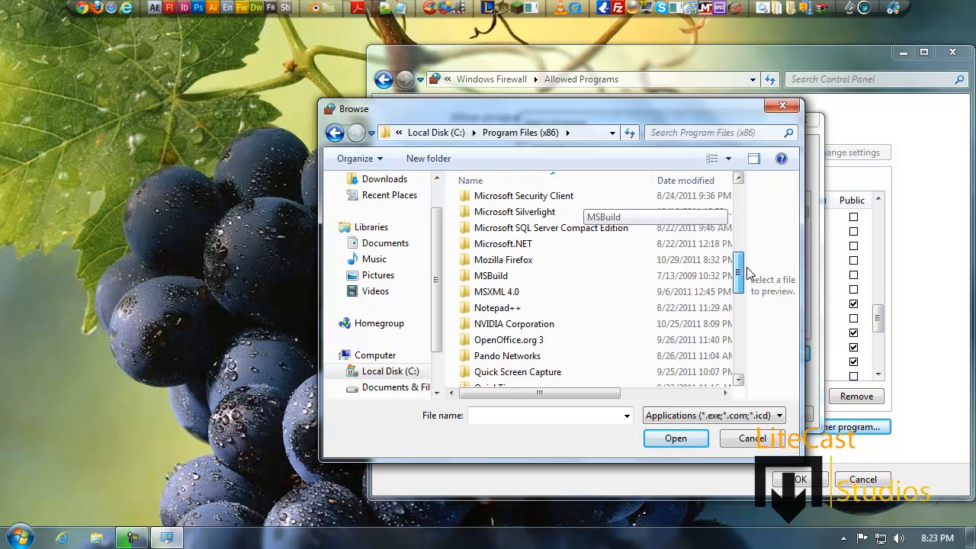
scroll("down", 3)
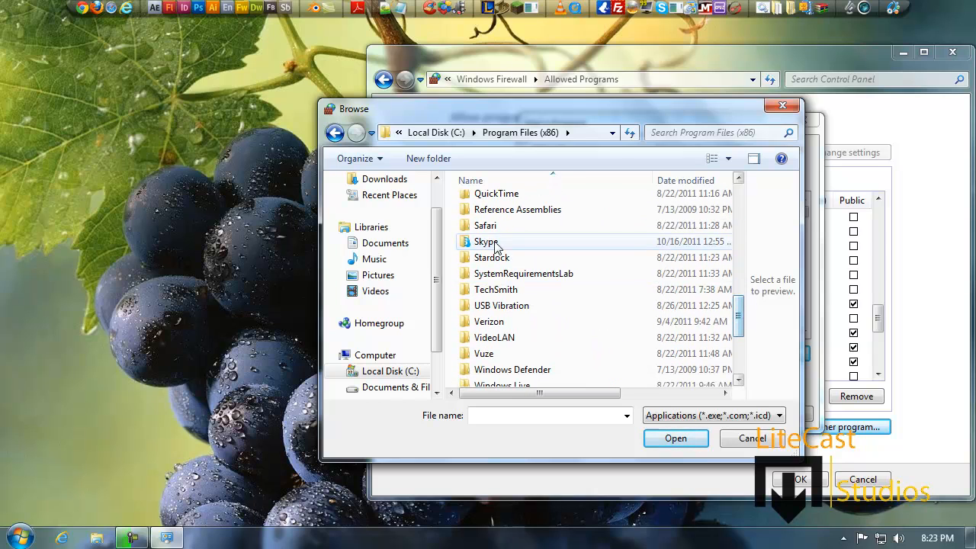
Check the Skype folder, cancel the Browse dialog, and add Adobe After Effects CS4.
double_click(485, 242)
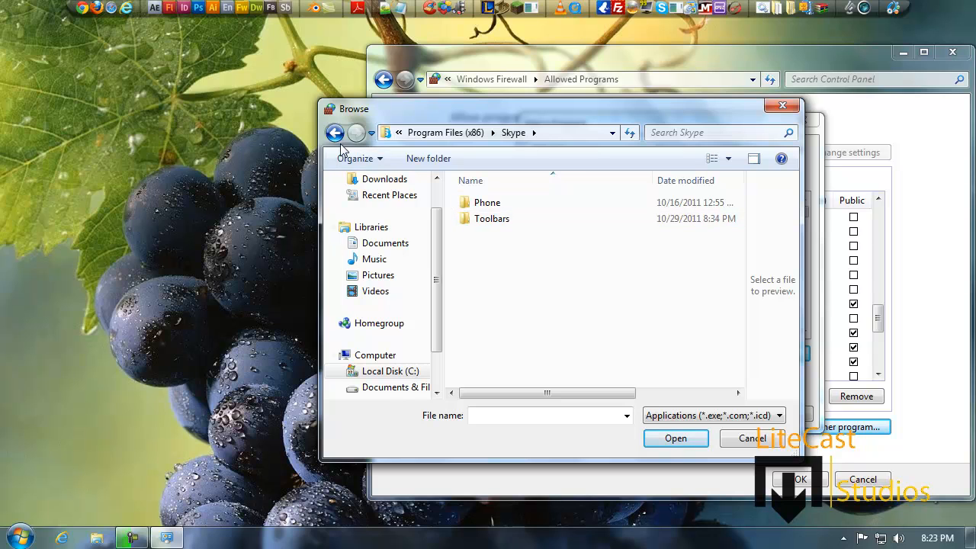
left_click(334, 132)
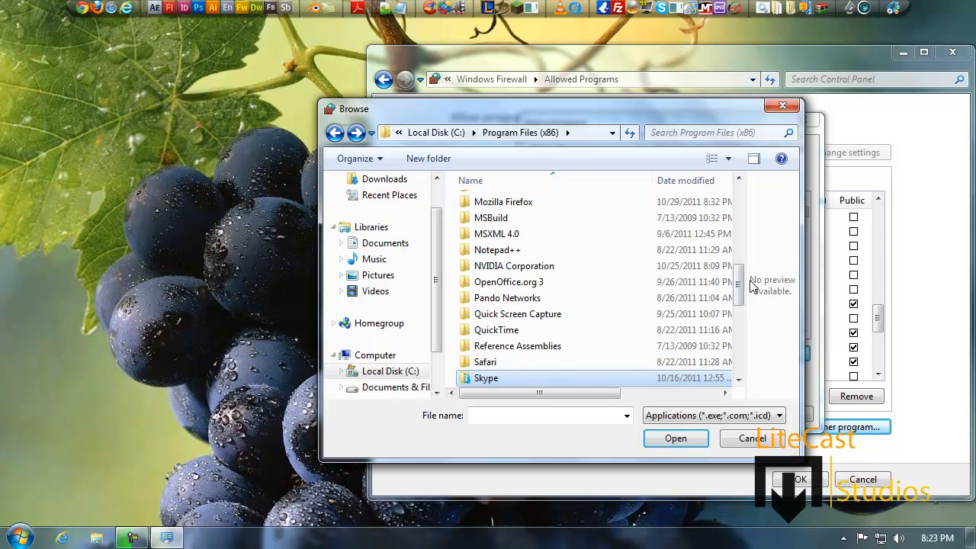
left_click(750, 437)
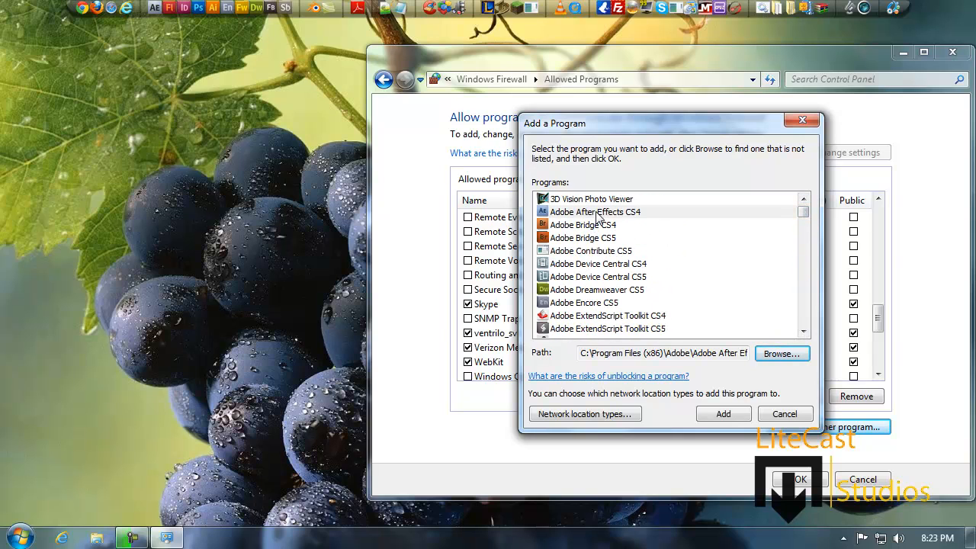
left_click(722, 413)
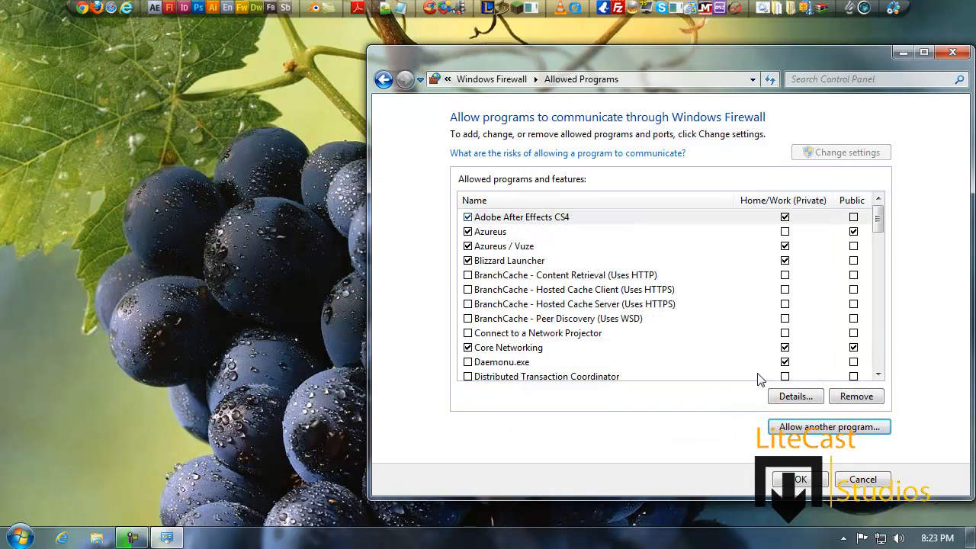
mouse_move(564, 220)
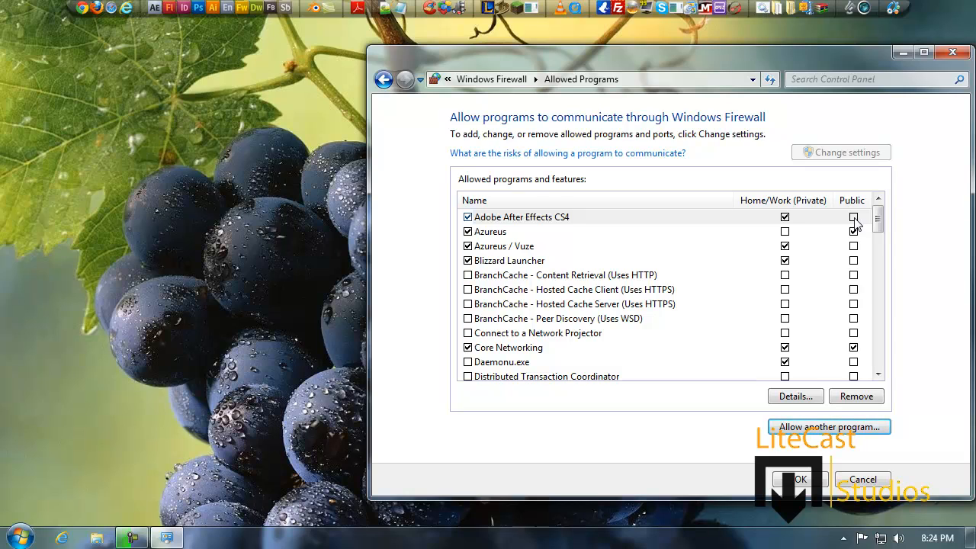
Keep After Effects CS4 allowed on Home/Work only, not Public, and confirm with OK.
left_click(876, 218)
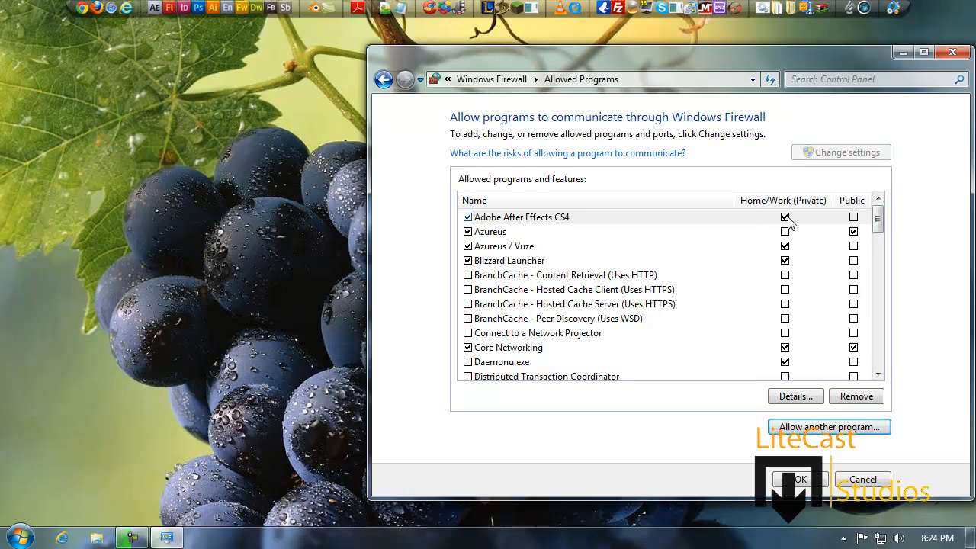
mouse_move(786, 222)
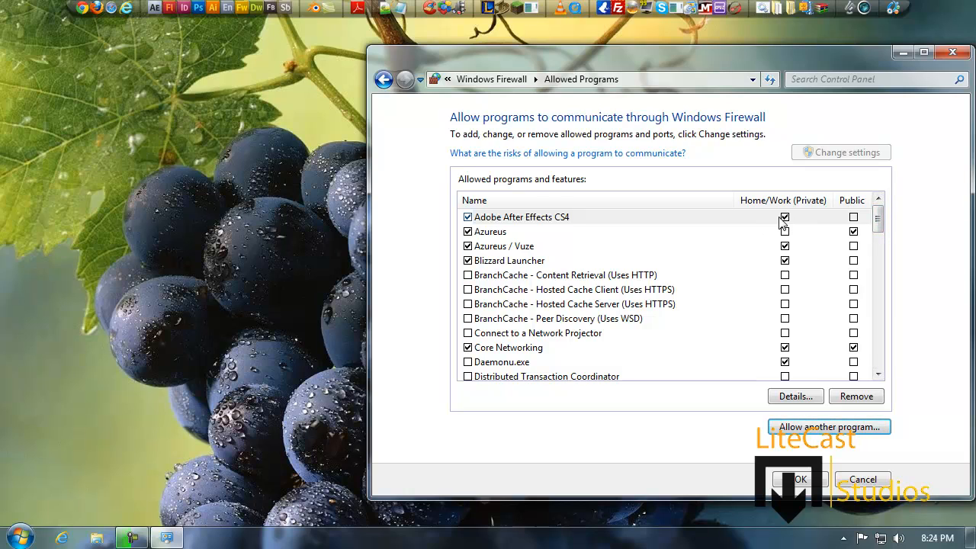
left_click(783, 216)
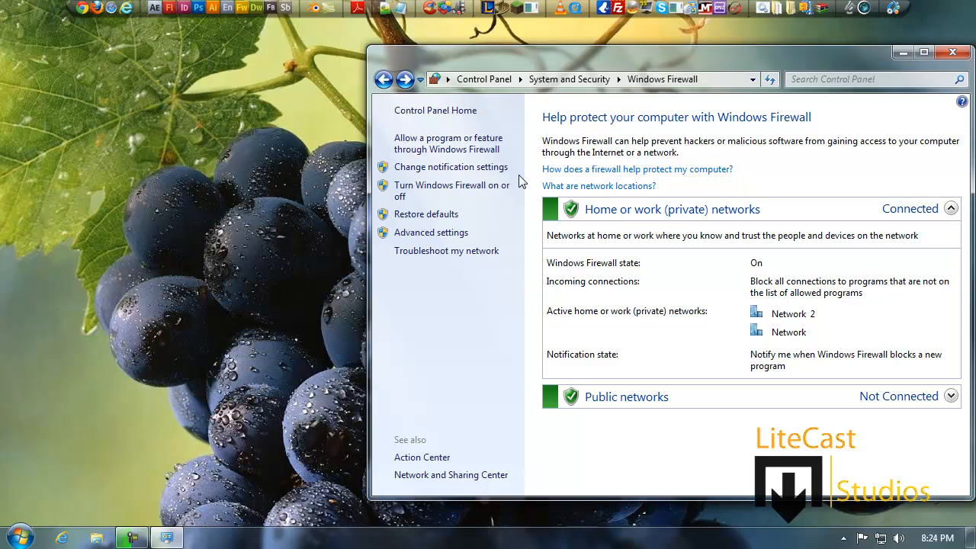
mouse_move(952, 52)
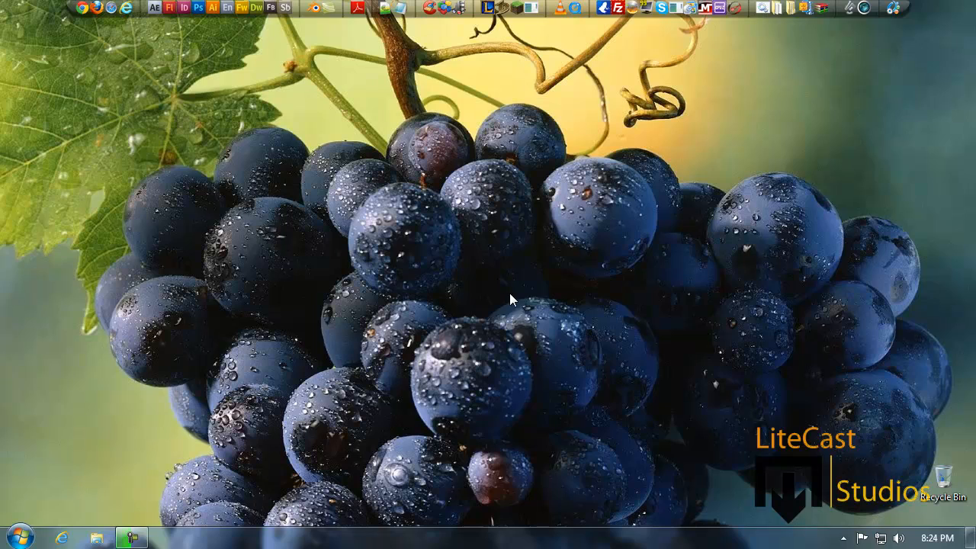
mouse_move(258, 433)
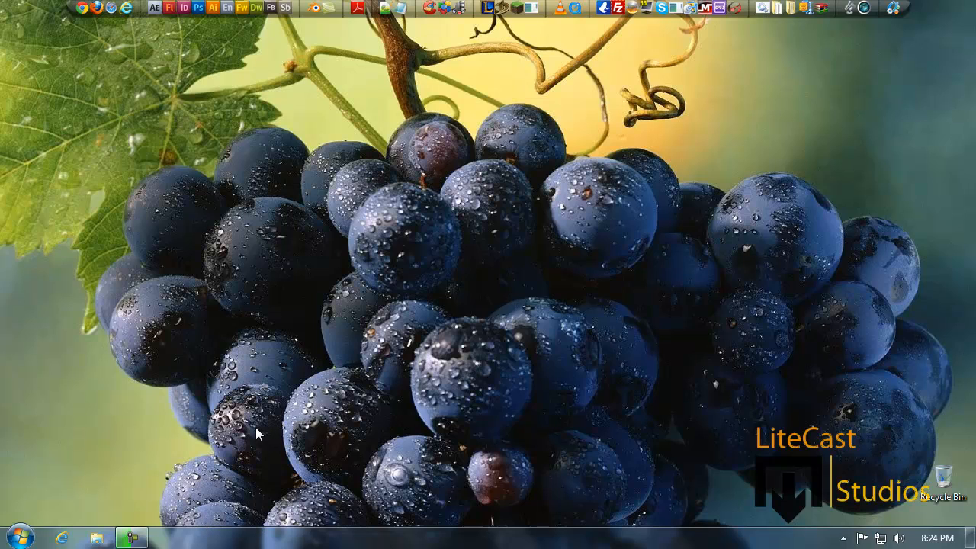
mouse_move(254, 433)
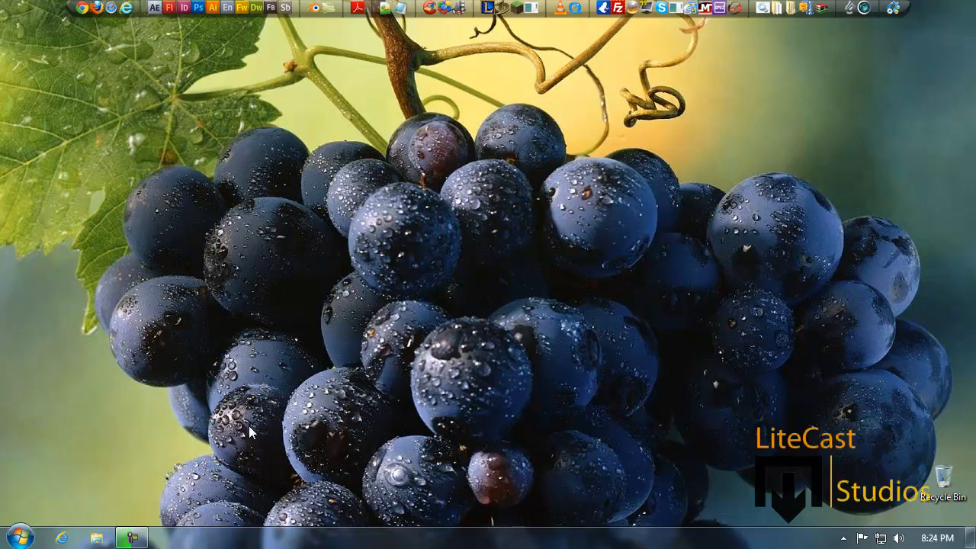